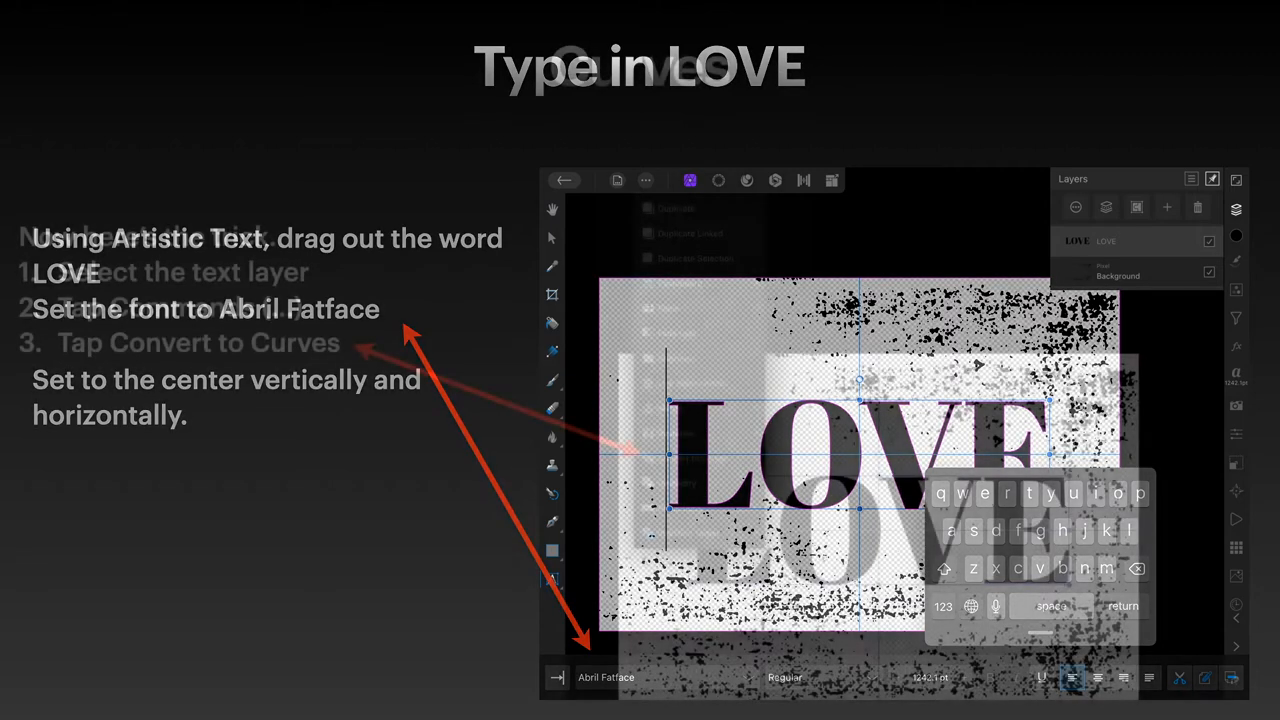
- Select the Artistic Text tool to begin setting the word LOVE
click(638, 180)
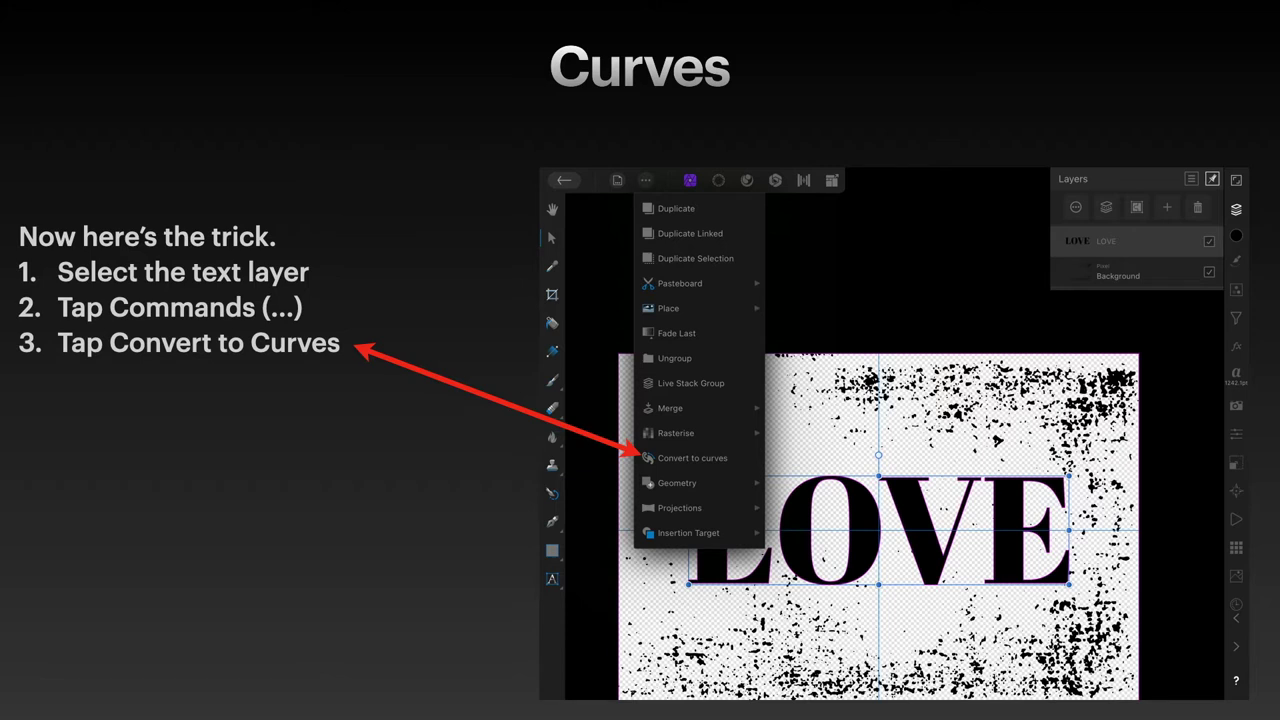
click(688, 458)
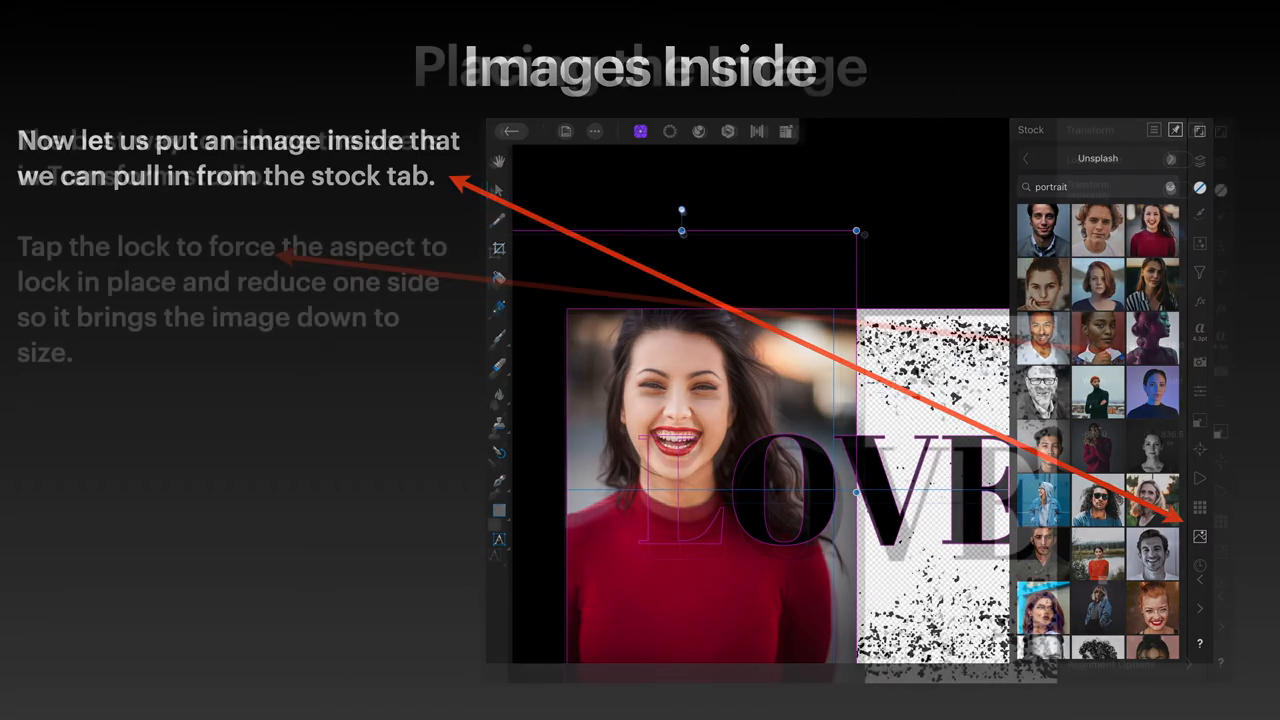
click(1092, 130)
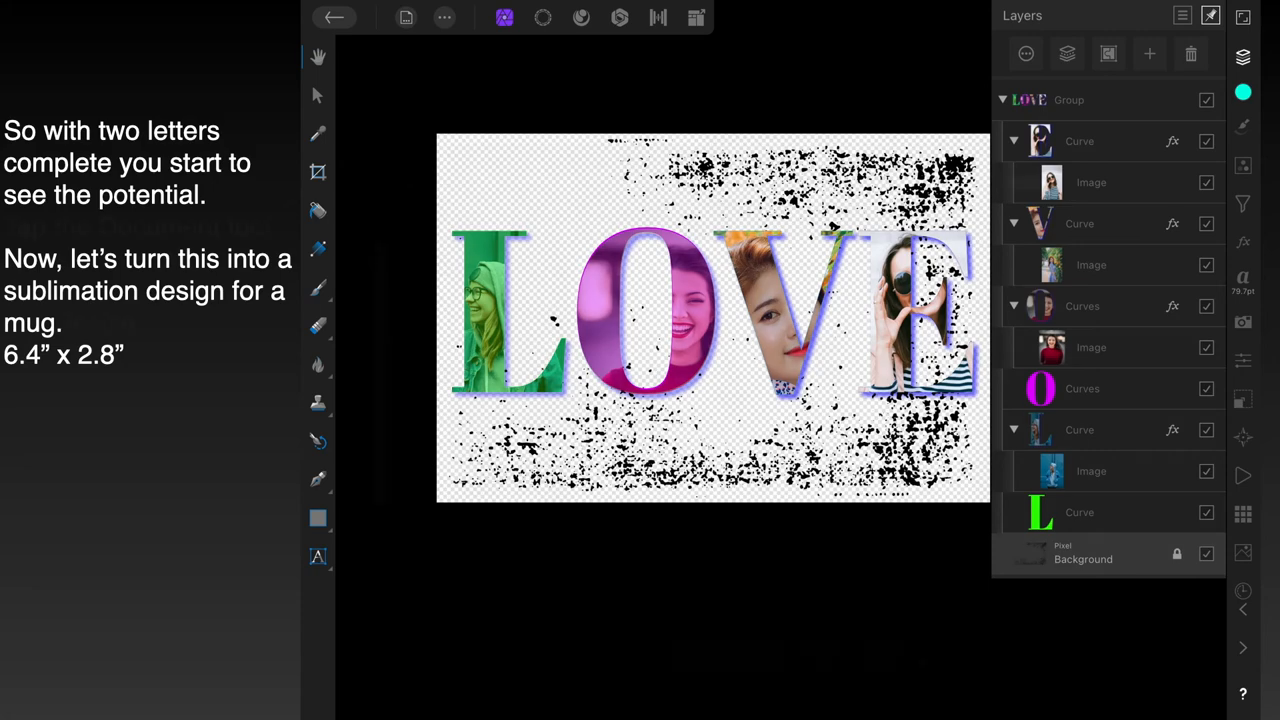
- Bring up the Document commands to prepare resizing the finished LOVE design
click(404, 18)
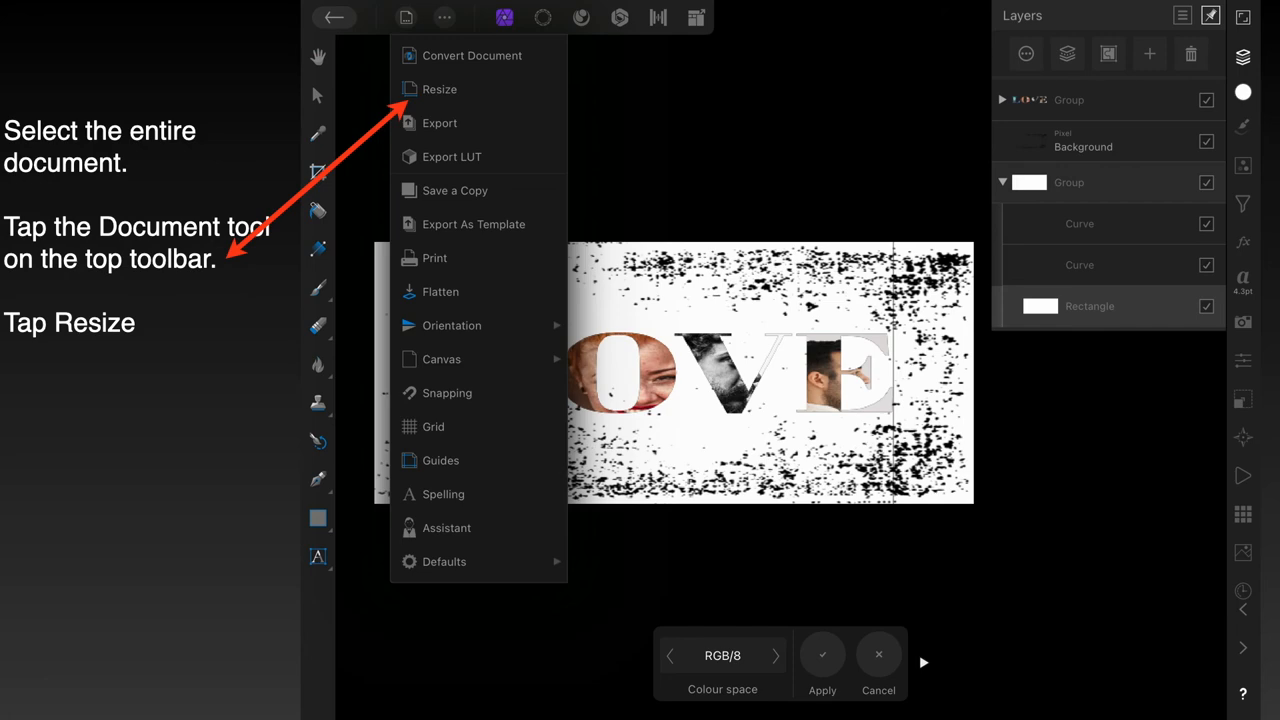
- Choose Resize so the document settings show 6.400 by 2.800 inches
click(436, 88)
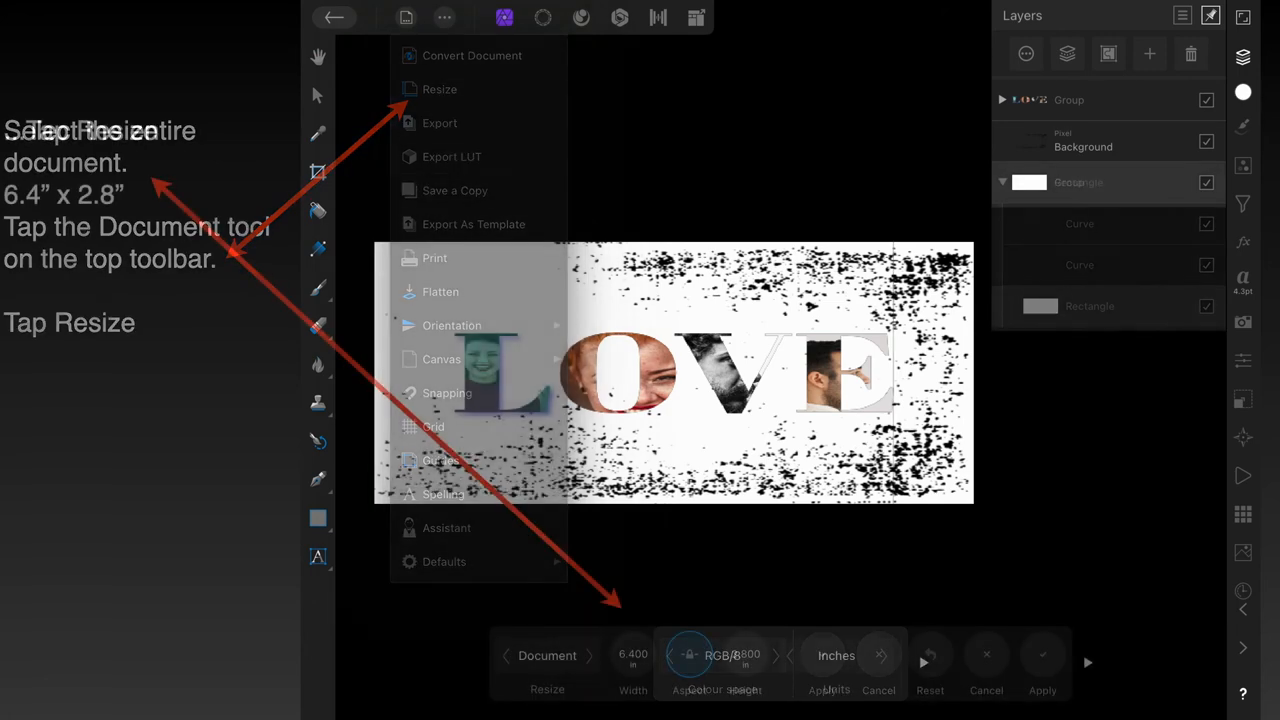
click(440, 88)
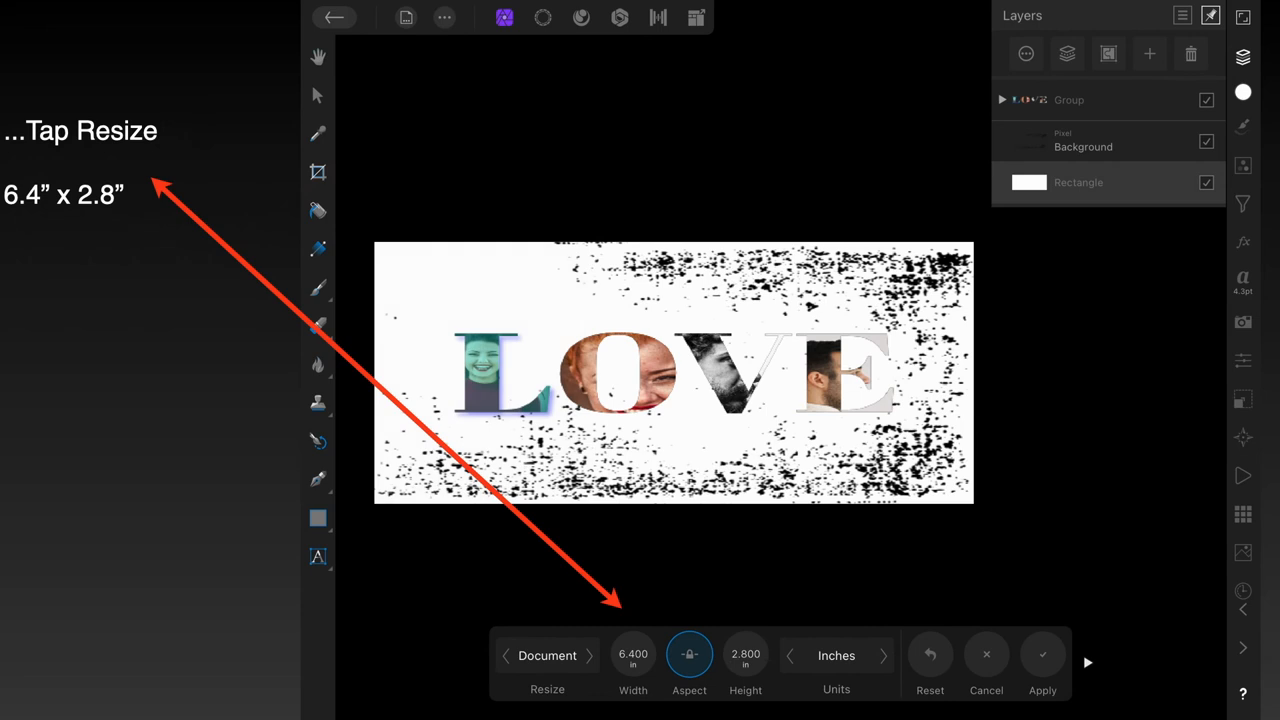